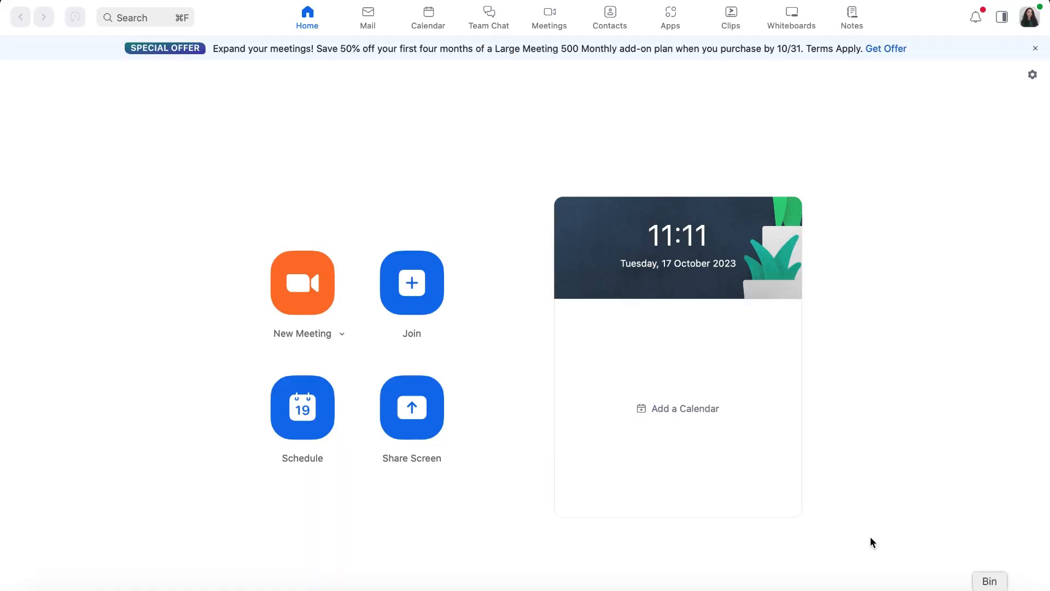
mouse_move(249, 63)
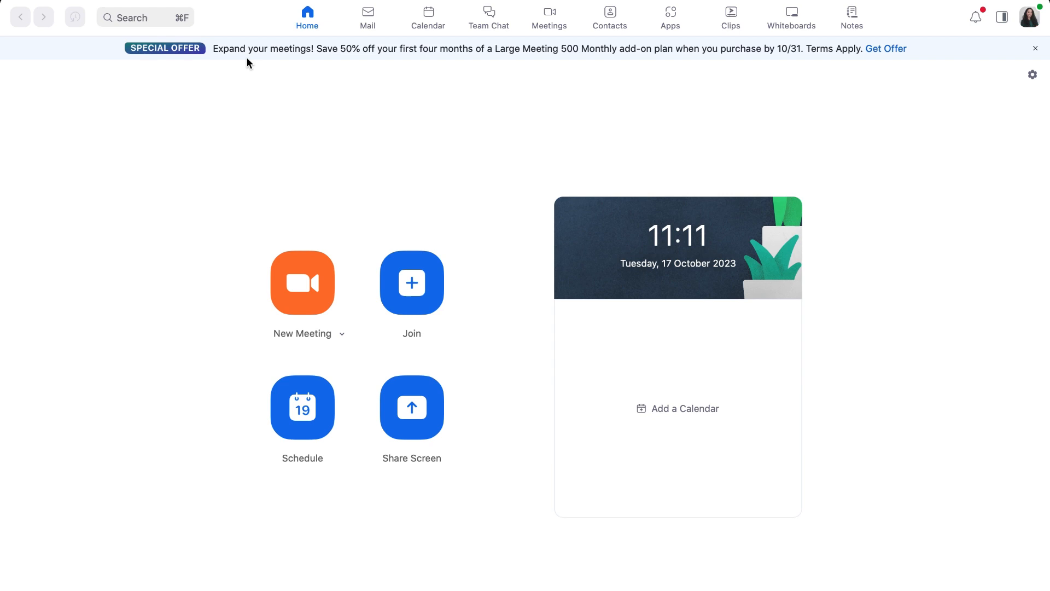